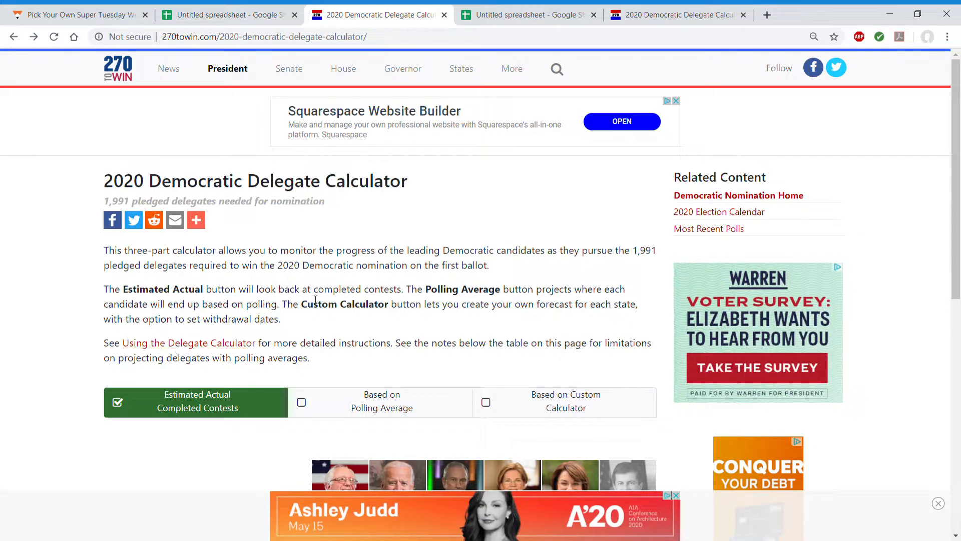
Review the 3/3 rows AL through VA with Sanders, Biden, Bloomberg, Warren and Gabbard percentages
scroll("down", 3)
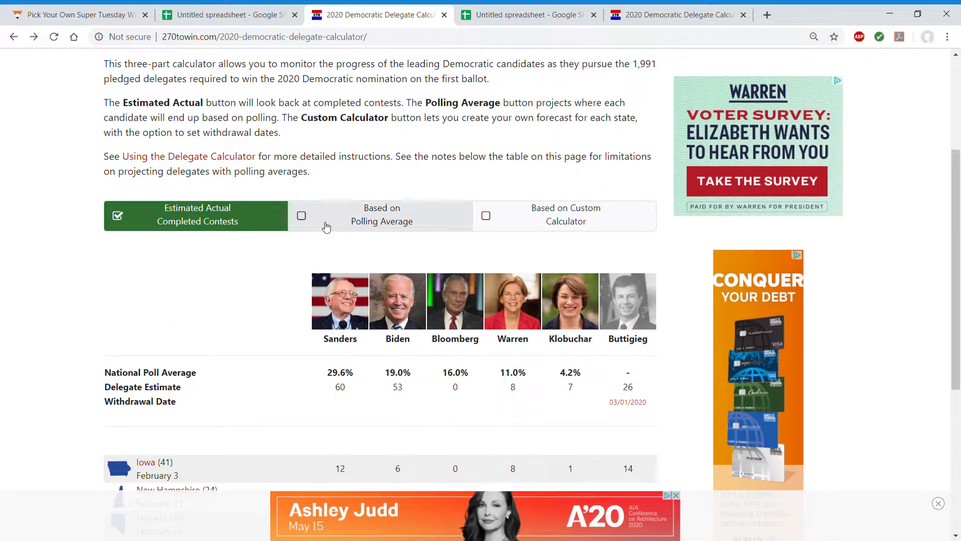
mouse_move(220, 323)
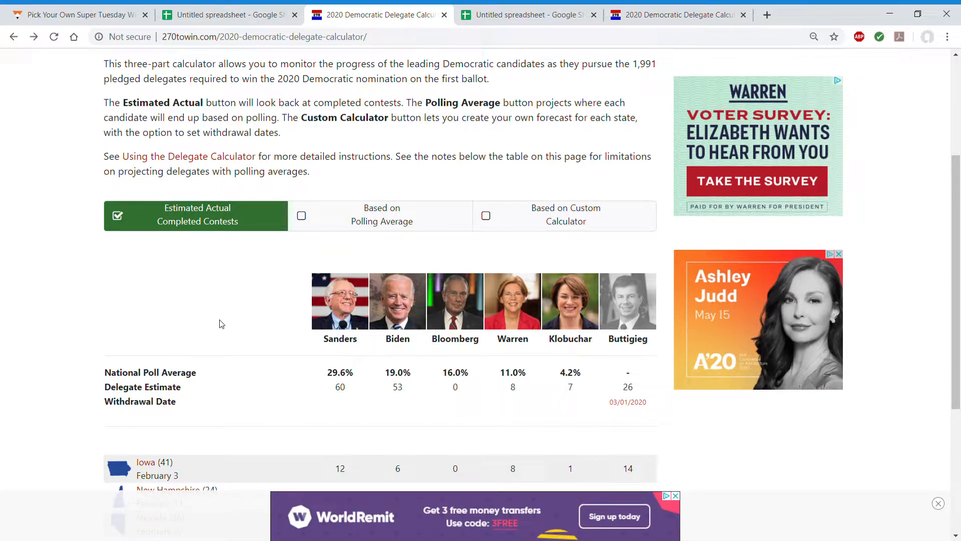
left_click(528, 14)
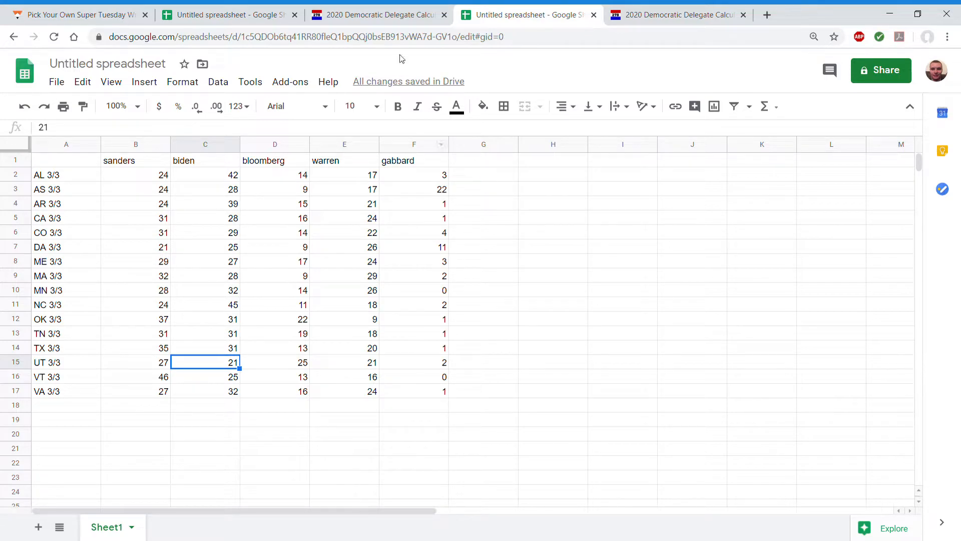
Switch the calculator to Custom Calculator and give Klobuchar a 03/02/2020 withdrawal date
left_click(676, 14)
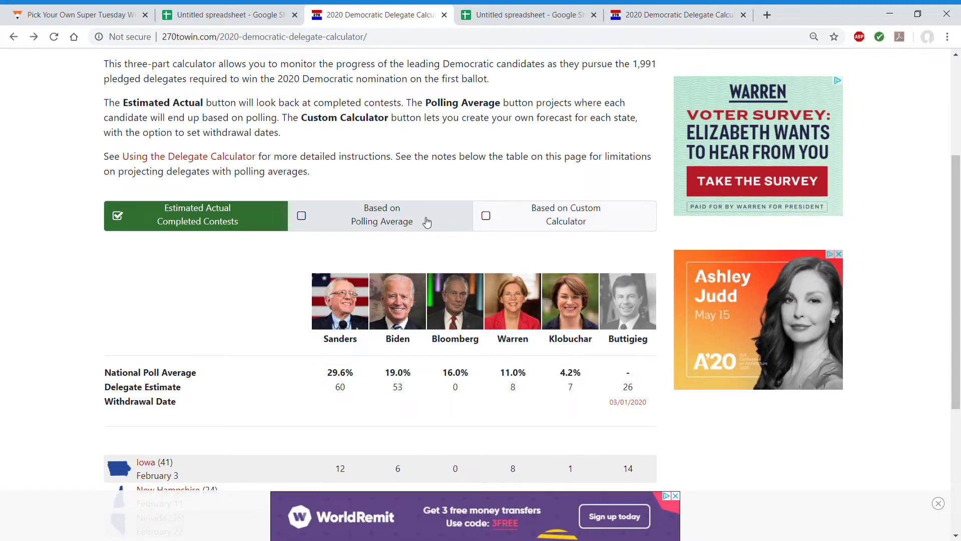
left_click(381, 214)
type("3/2/")
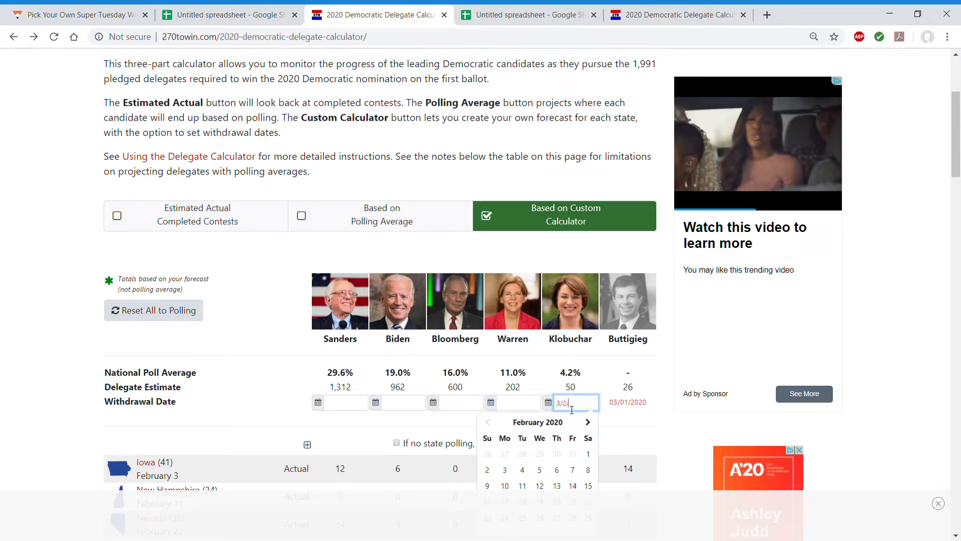
type("2020")
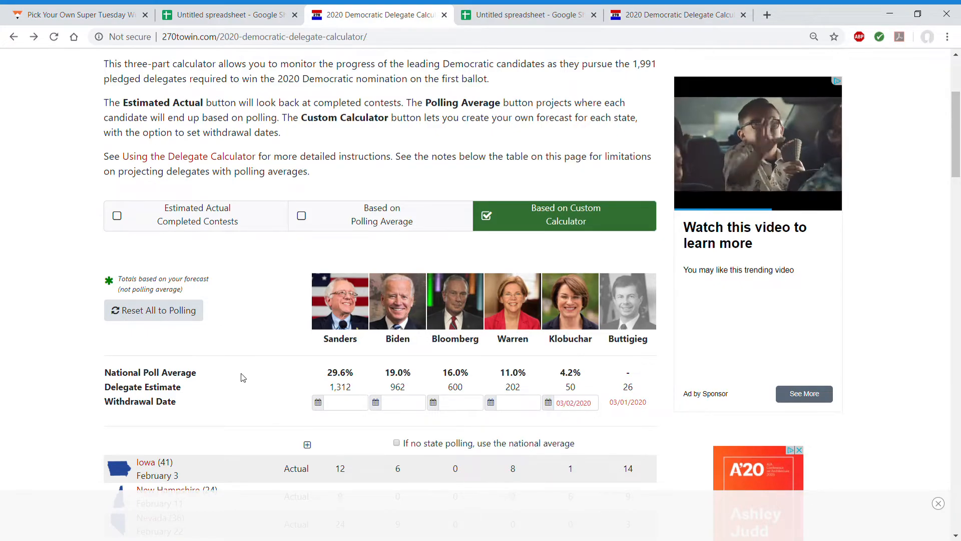
scroll("down", 3)
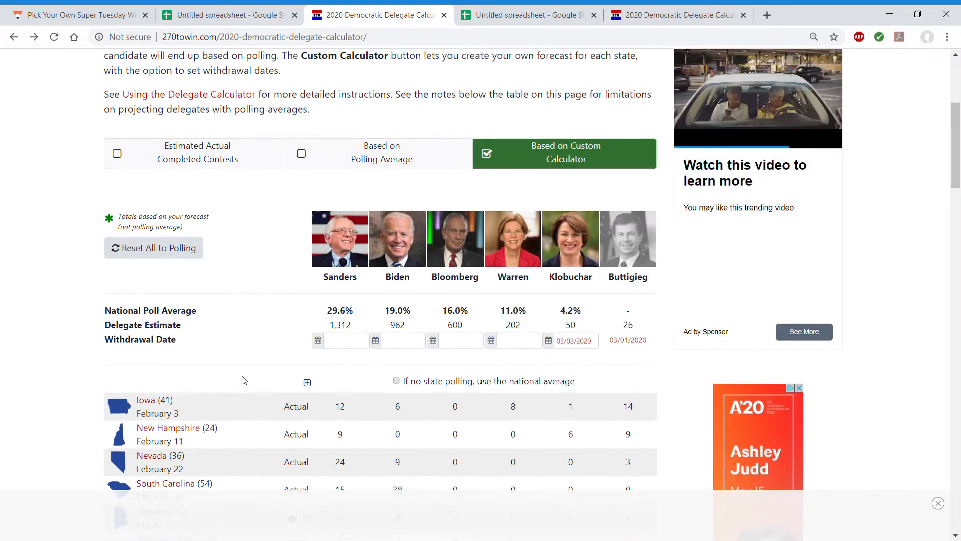
mouse_move(587, 324)
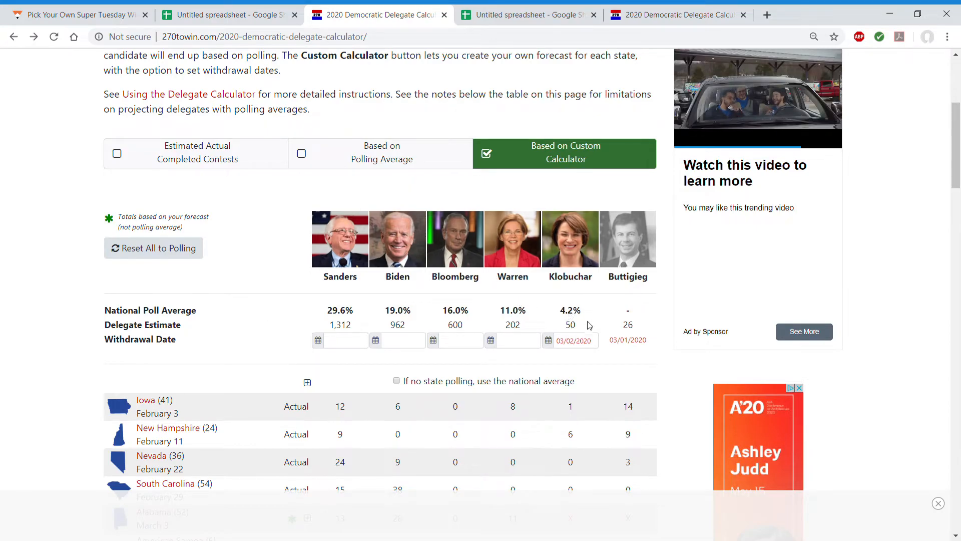
Scroll through the March 3 state forecast rows down to the notes on ties and polling estimates
scroll("down", 3)
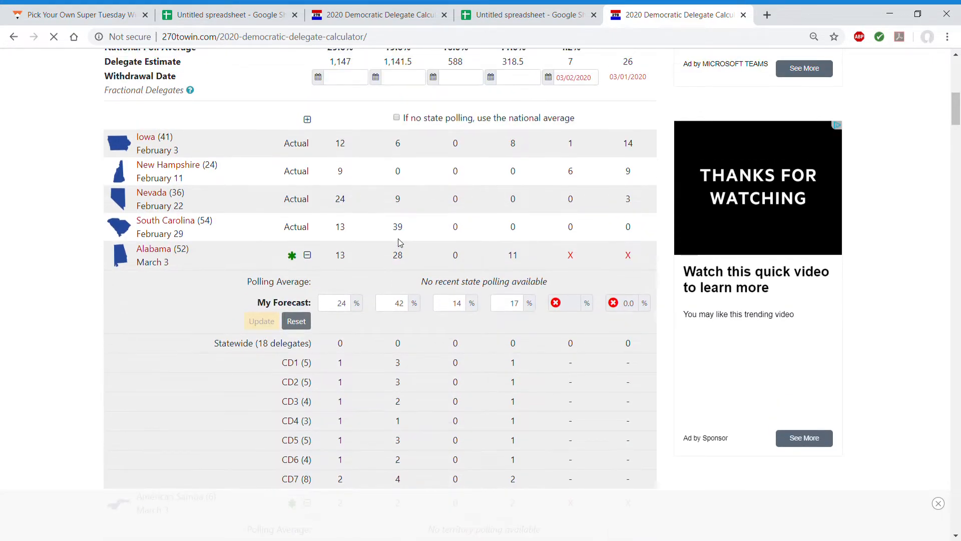
scroll("down", 3)
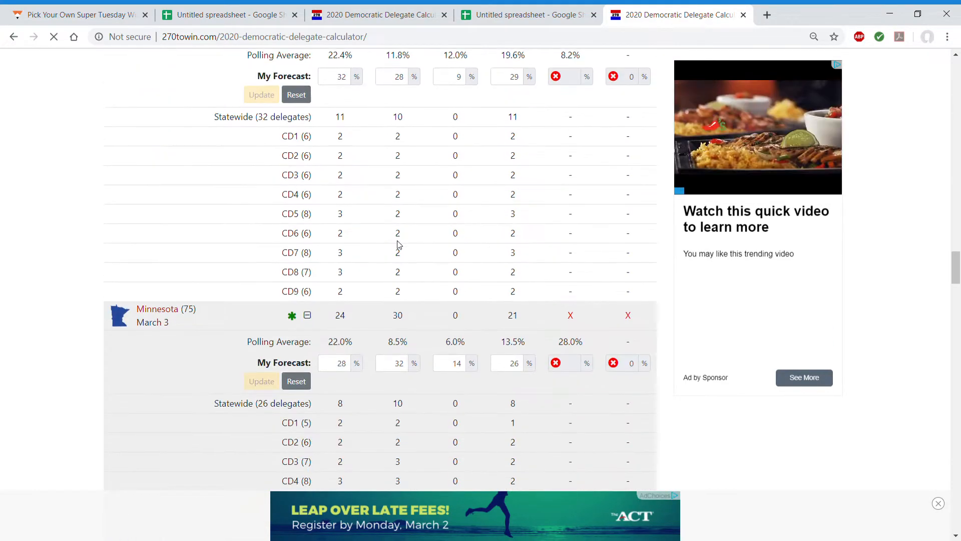
scroll("down", 3)
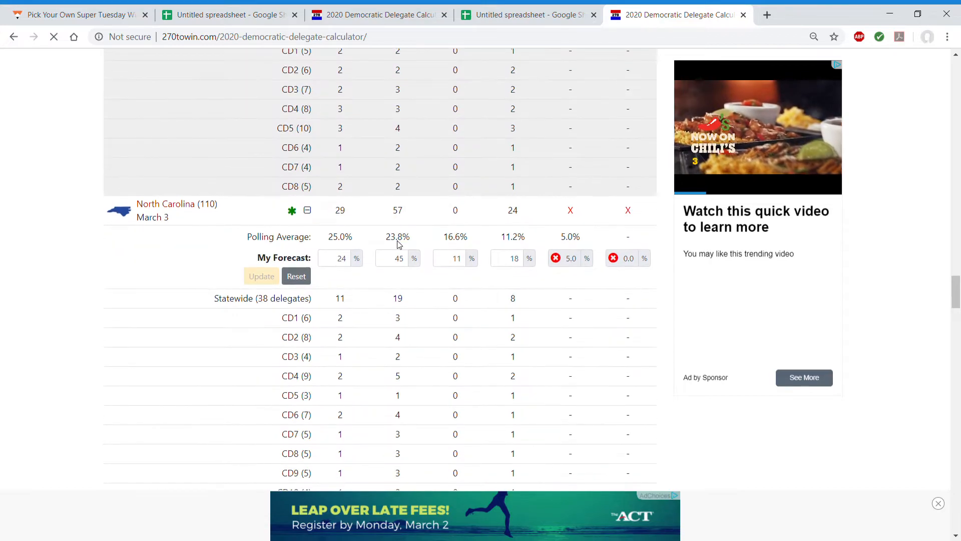
scroll("down", 3)
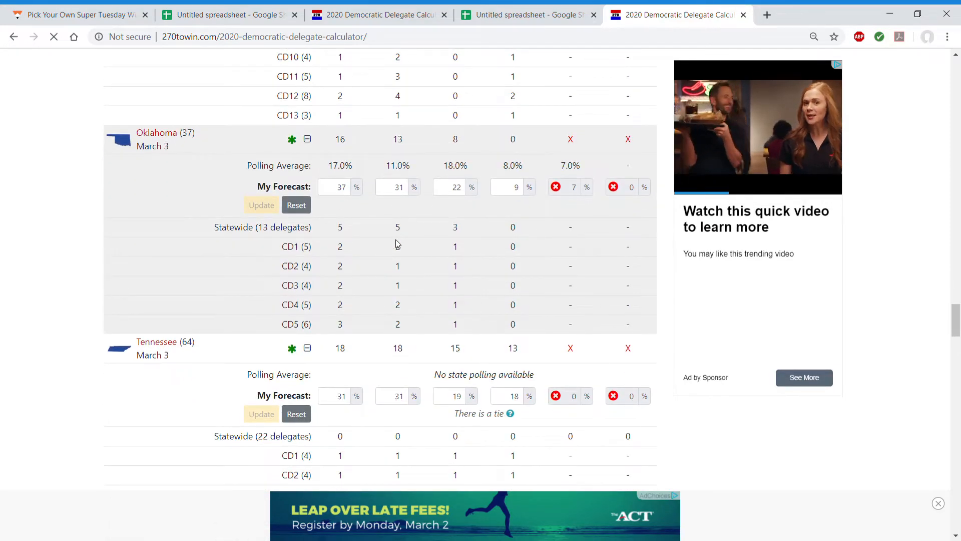
scroll("down", 3)
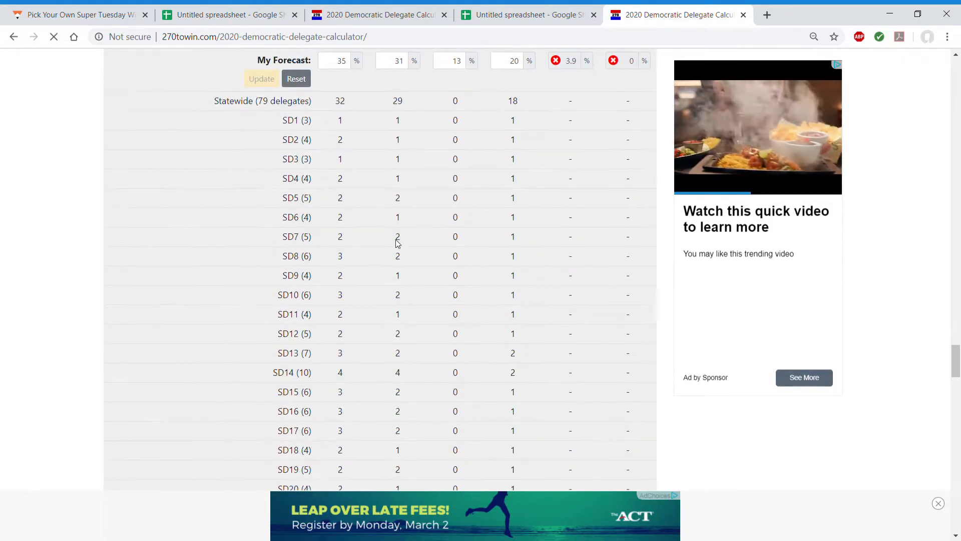
scroll("down", 3)
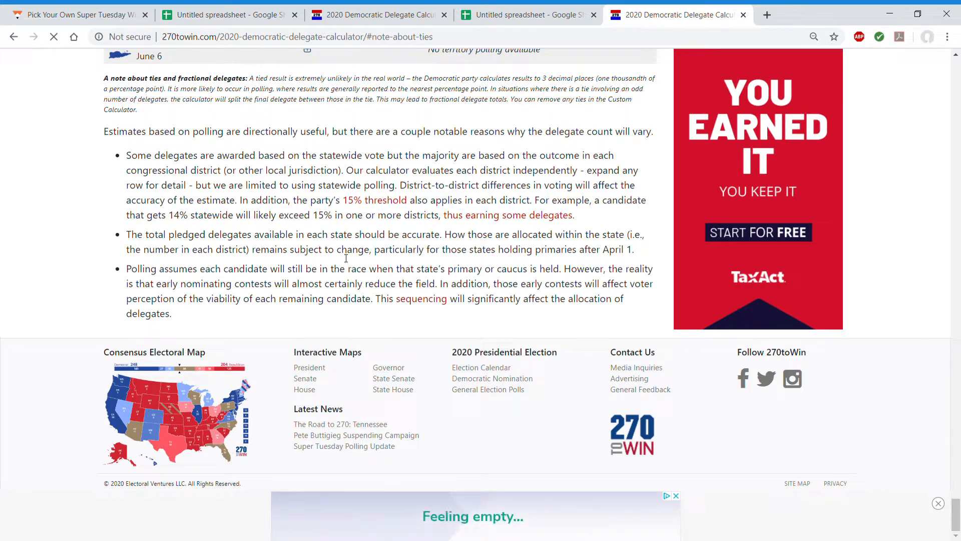
scroll("up", 3)
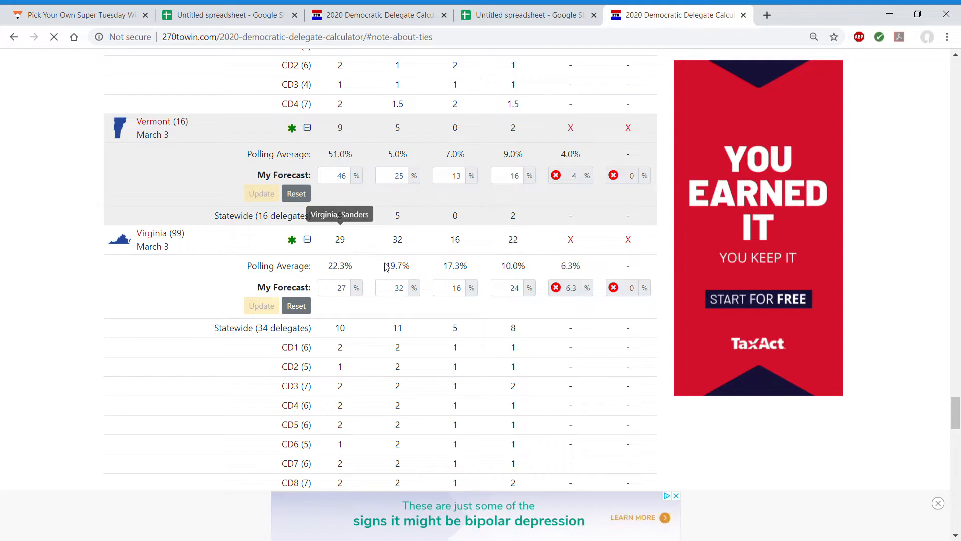
mouse_move(397, 321)
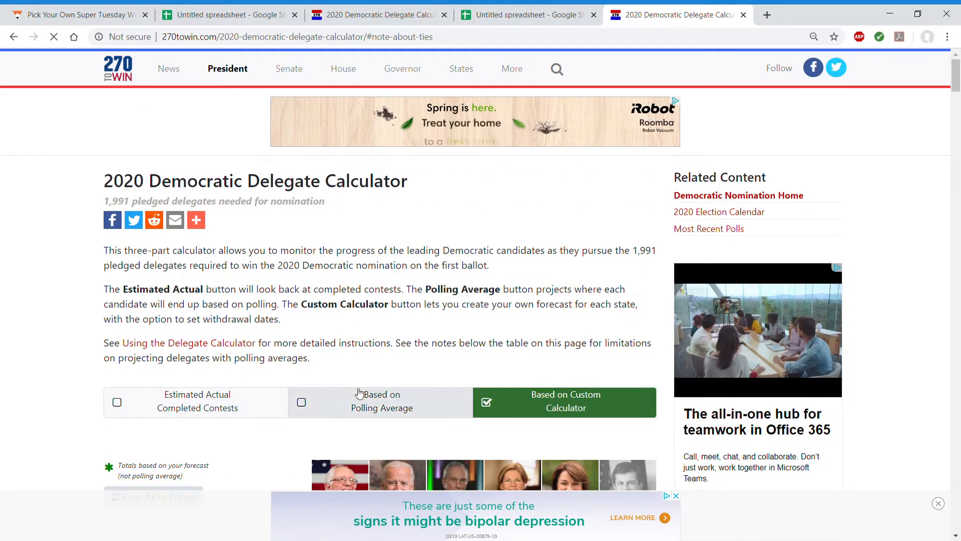
scroll("down", 3)
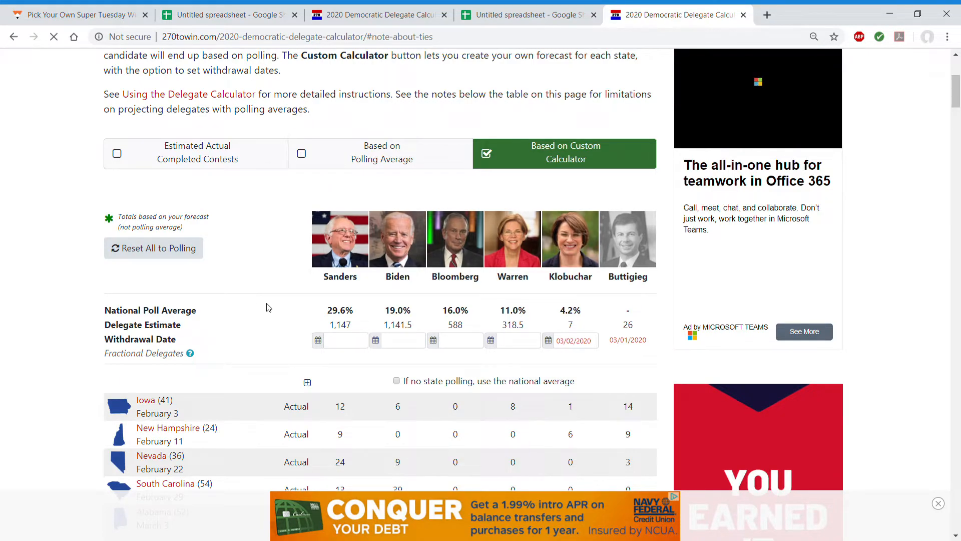
Check both polling spreadsheets against FiveThirtyEight's forecast showing Sanders 20.3% and No one 64.9%
left_click(73, 14)
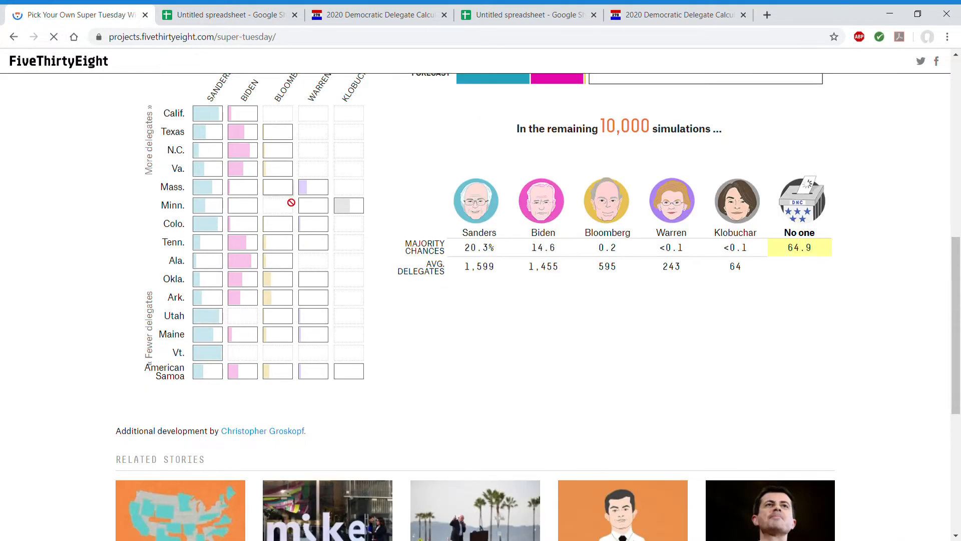
left_click(227, 14)
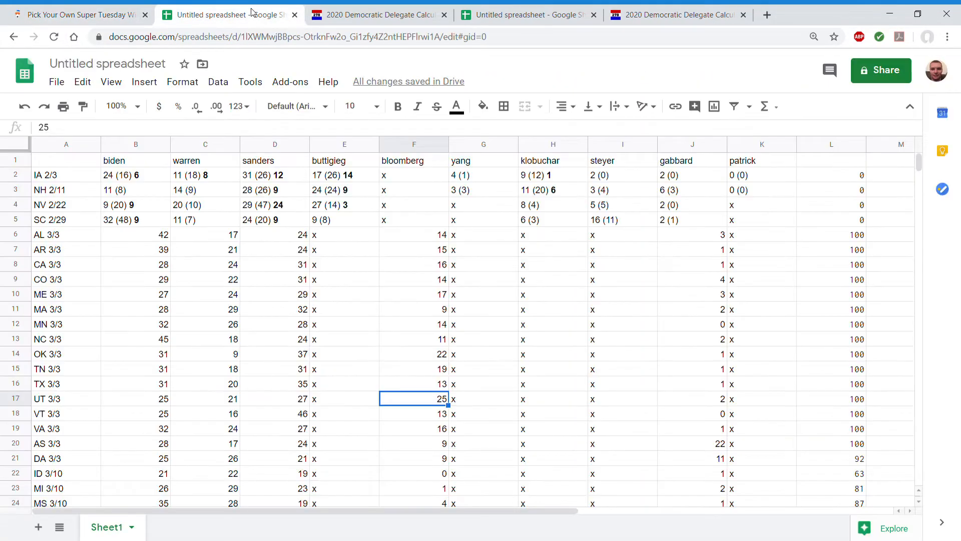
left_click(373, 14)
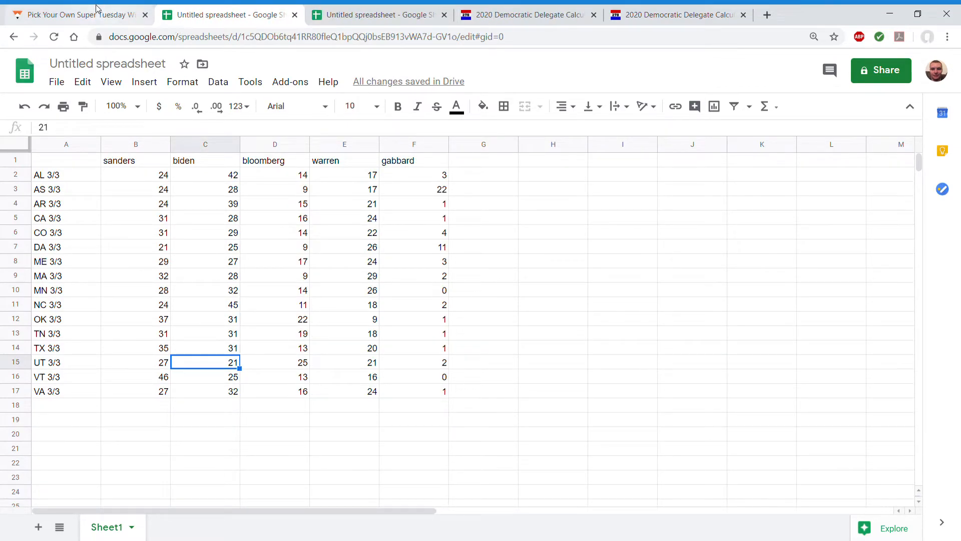
left_click(77, 14)
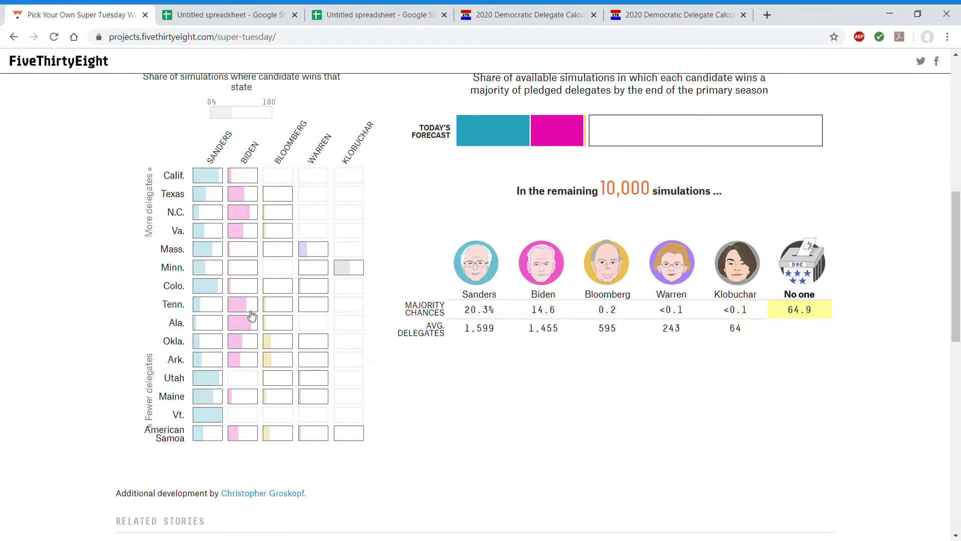
Compare the spreadsheet's state poll numbers with the FiveThirtyEight forecast page
left_click(227, 14)
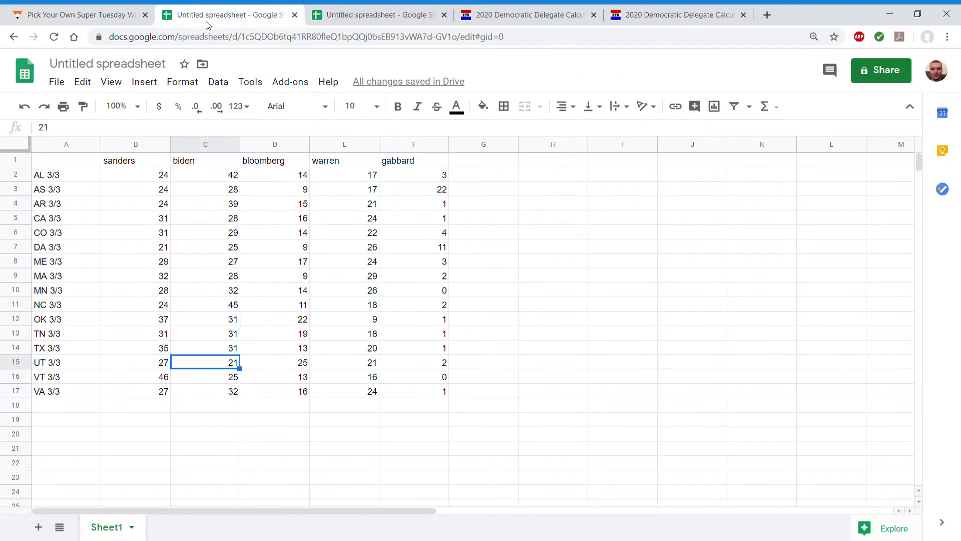
left_click(78, 14)
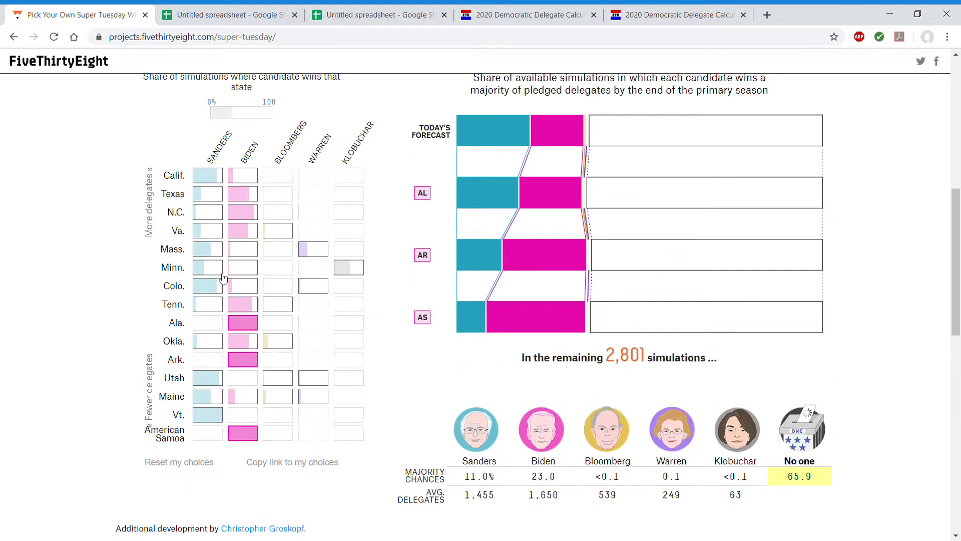
left_click(227, 14)
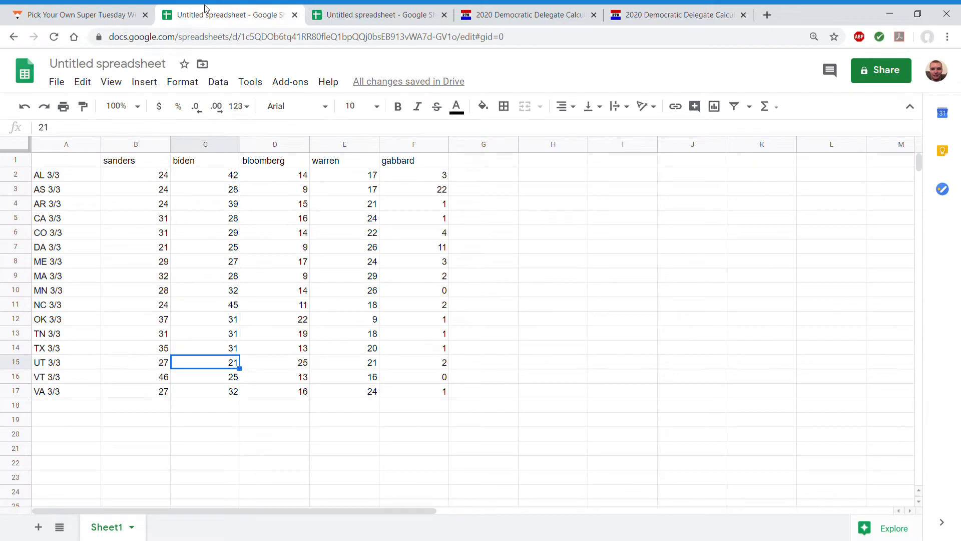
mouse_move(93, 75)
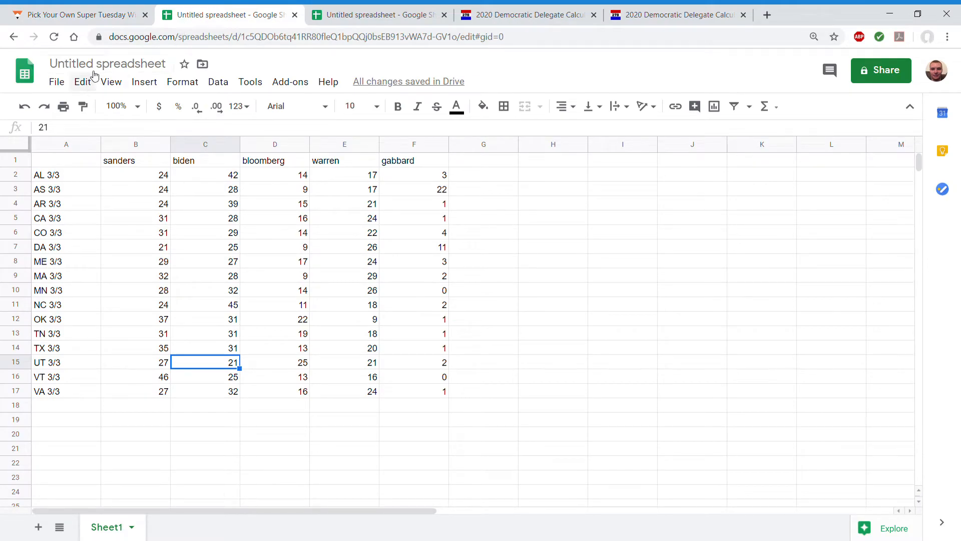
left_click(80, 14)
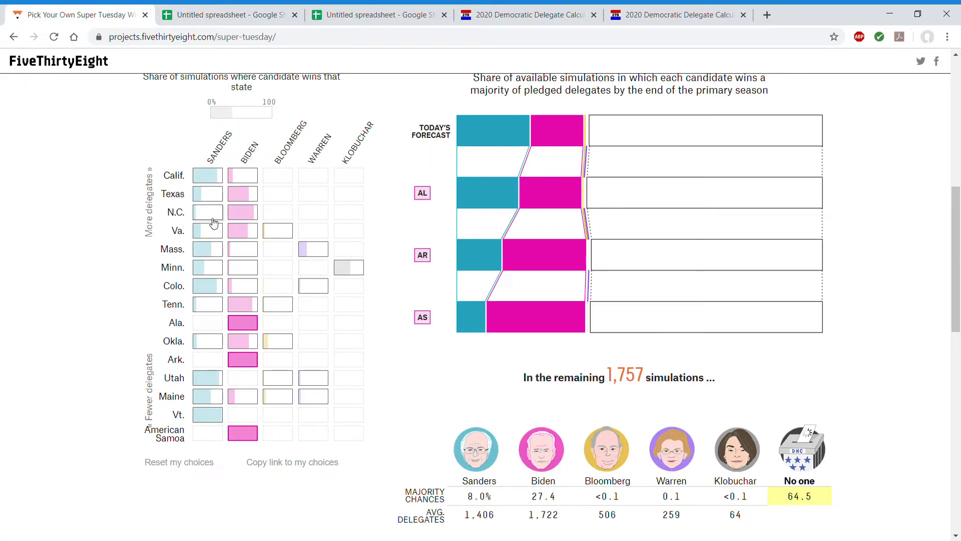
Pick Sanders to win California and Colorado, trying Warren in one state, then recheck the polls
left_click(207, 175)
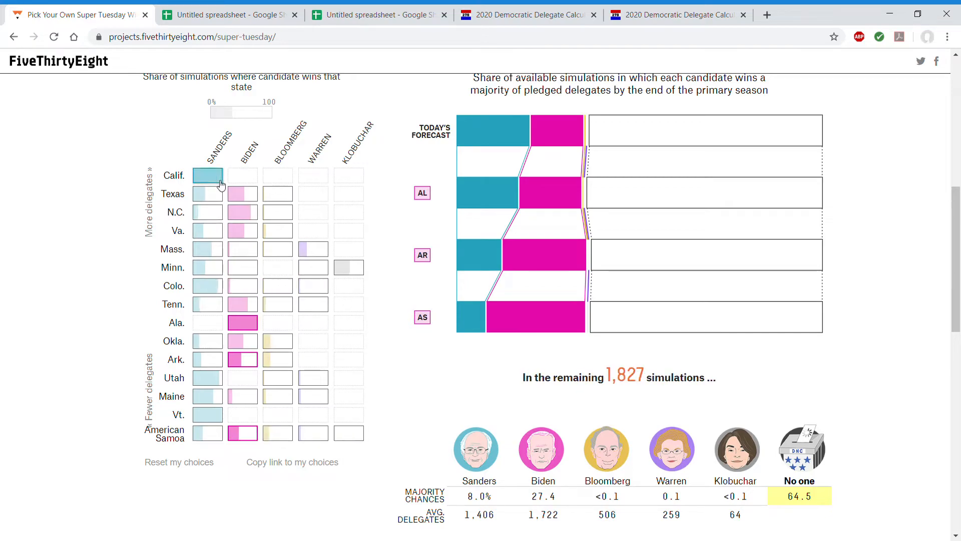
left_click(207, 285)
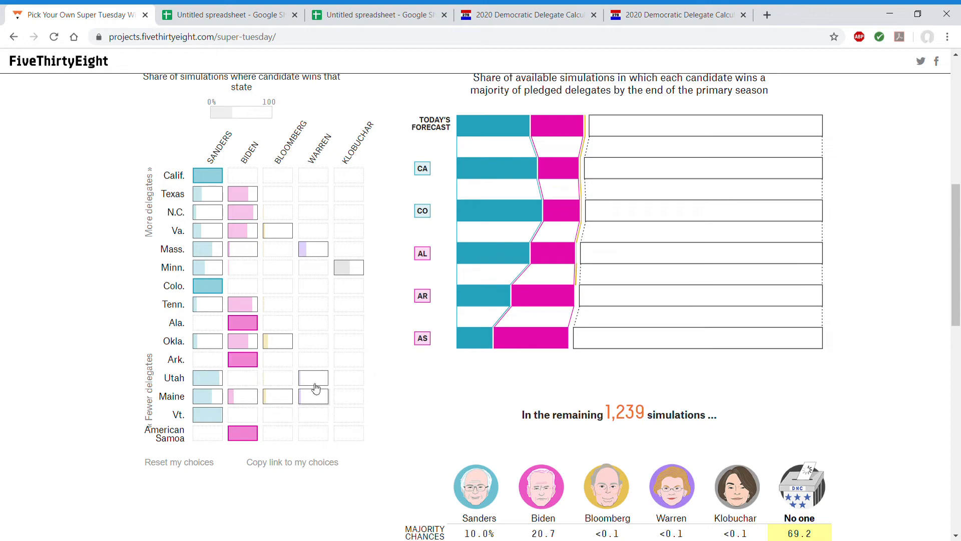
left_click(313, 305)
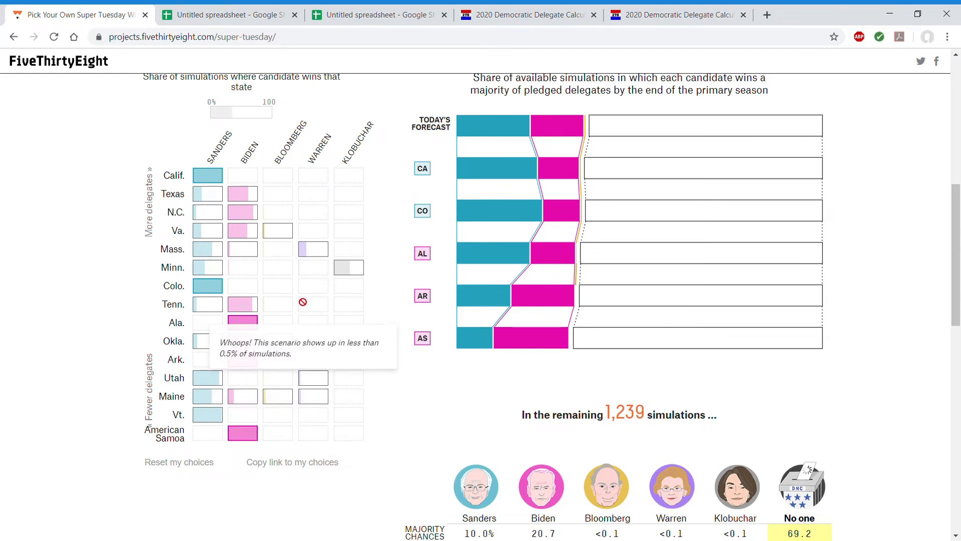
left_click(227, 14)
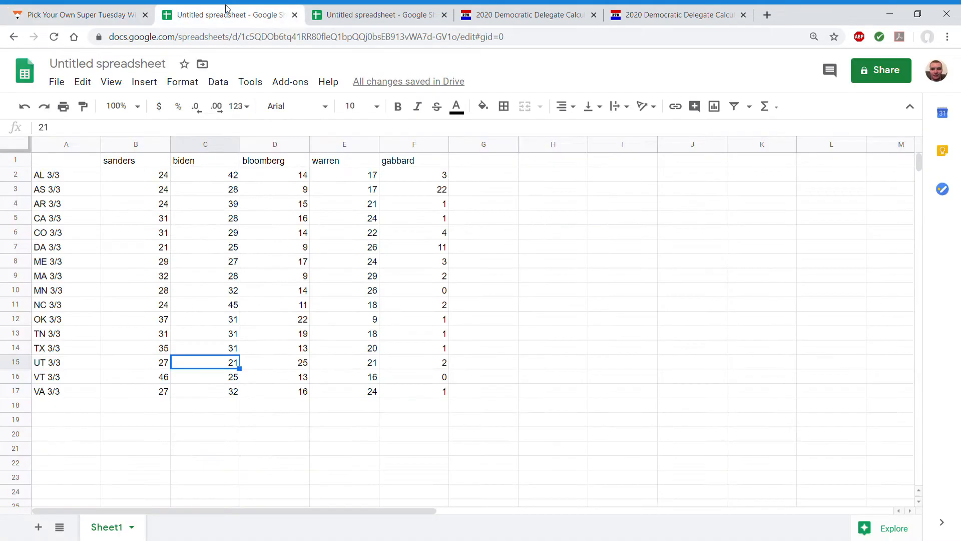
mouse_move(72, 260)
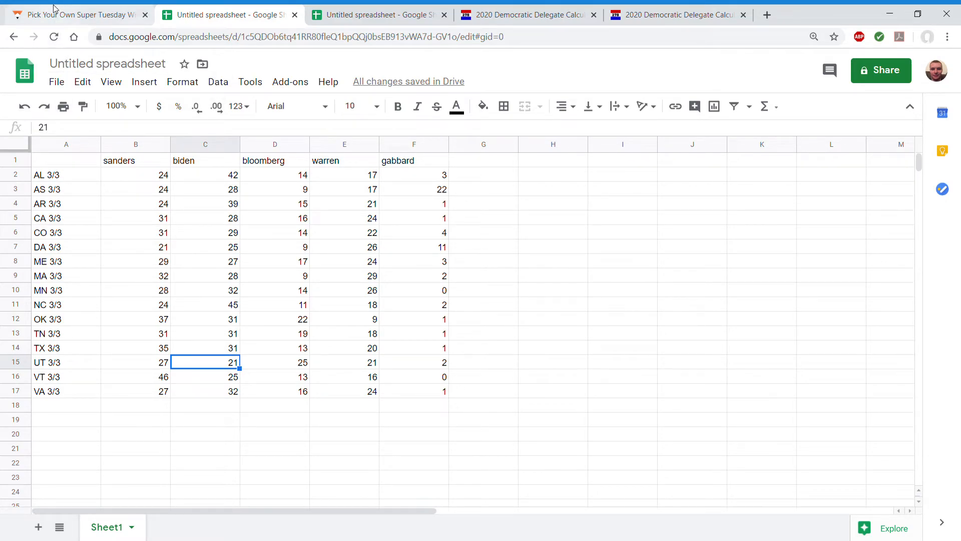
left_click(80, 14)
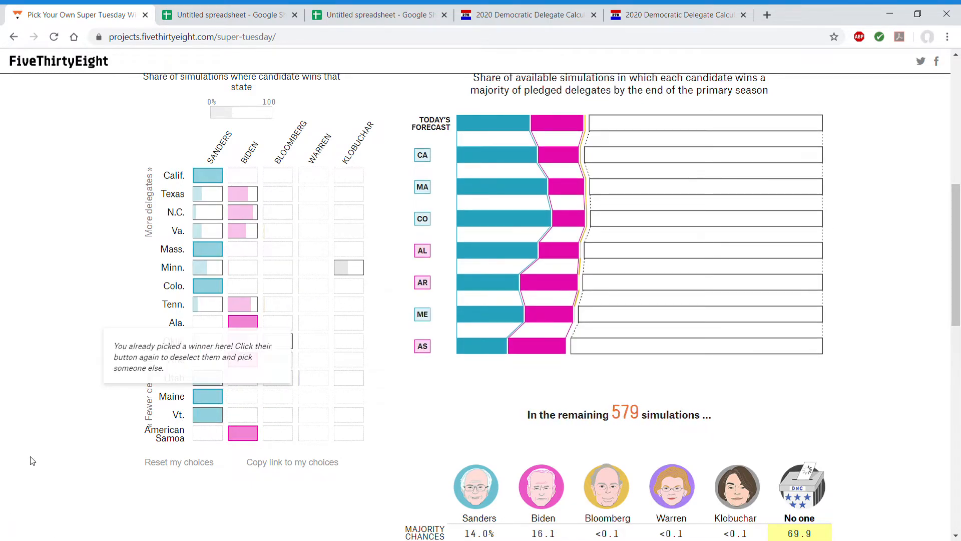
left_click(227, 14)
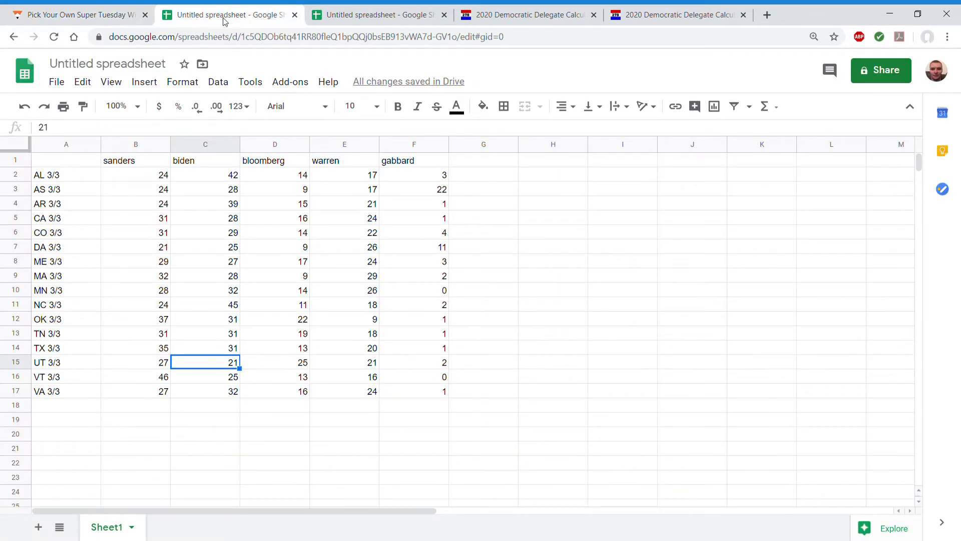
mouse_move(181, 364)
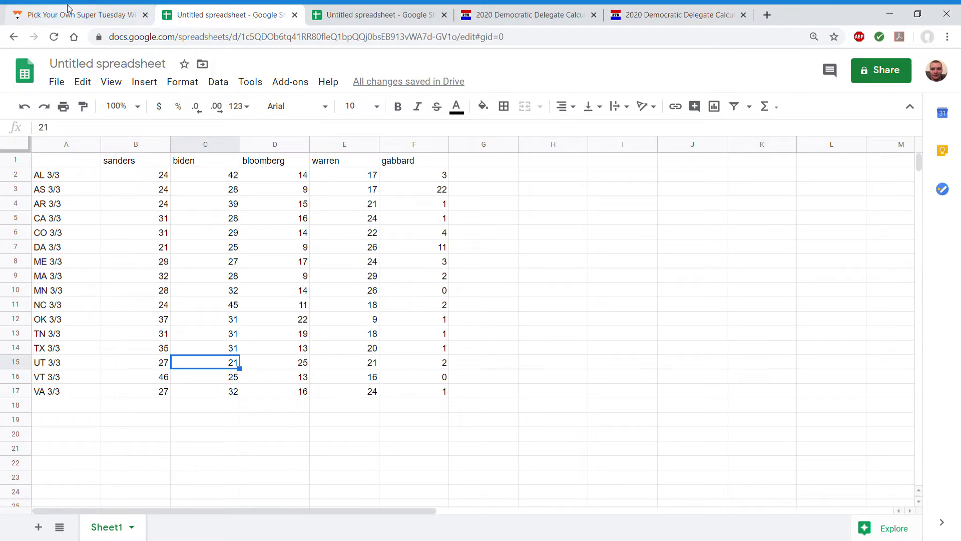
Pick Biden as the North Carolina winner, checking the poll spreadsheet between picks
left_click(80, 14)
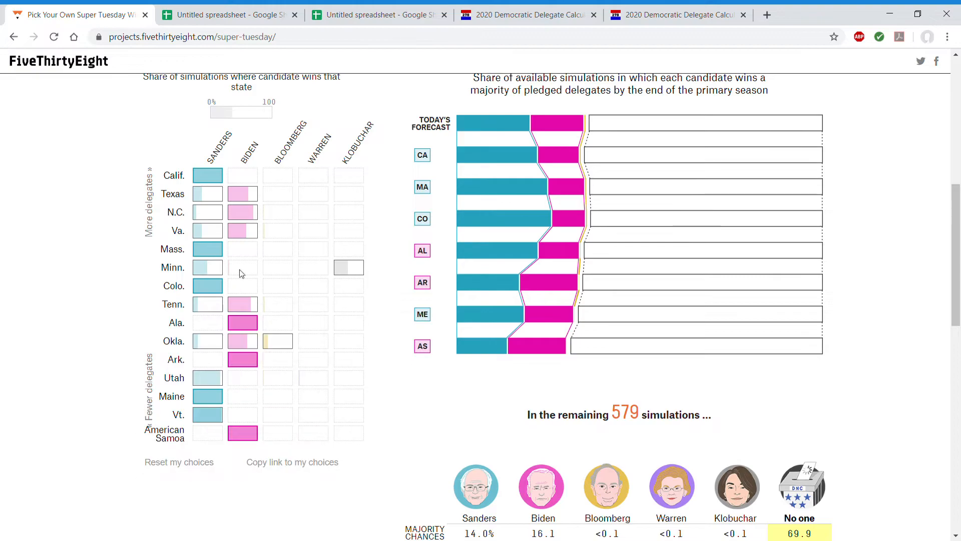
left_click(241, 211)
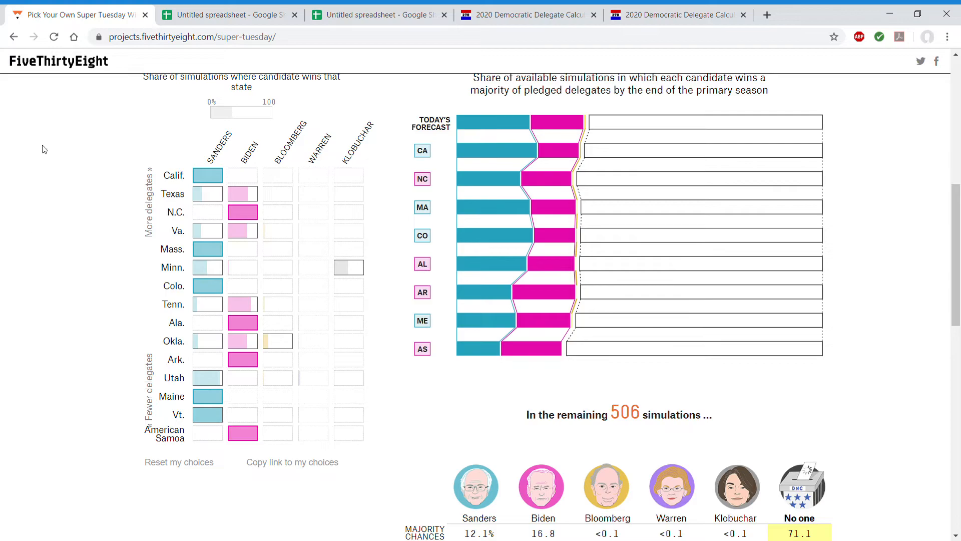
left_click(228, 14)
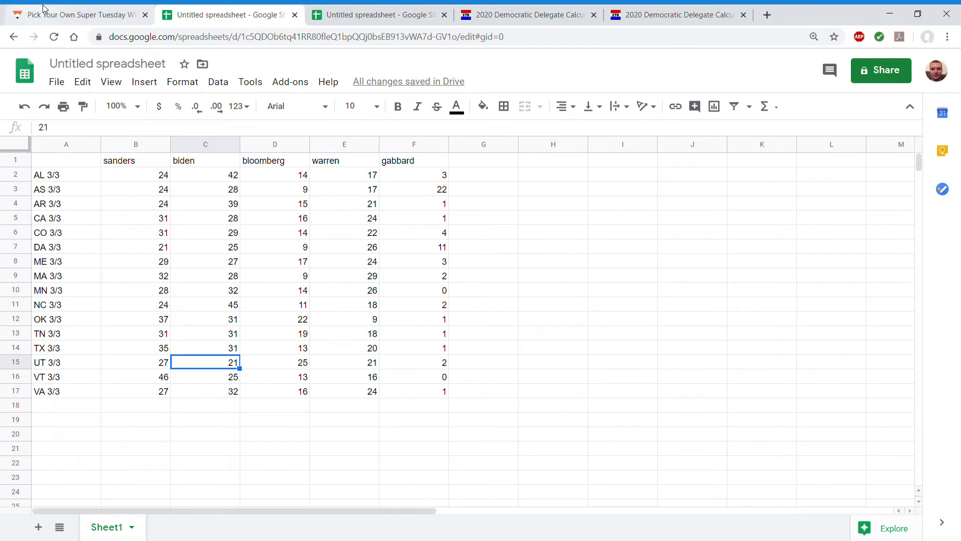
left_click(80, 14)
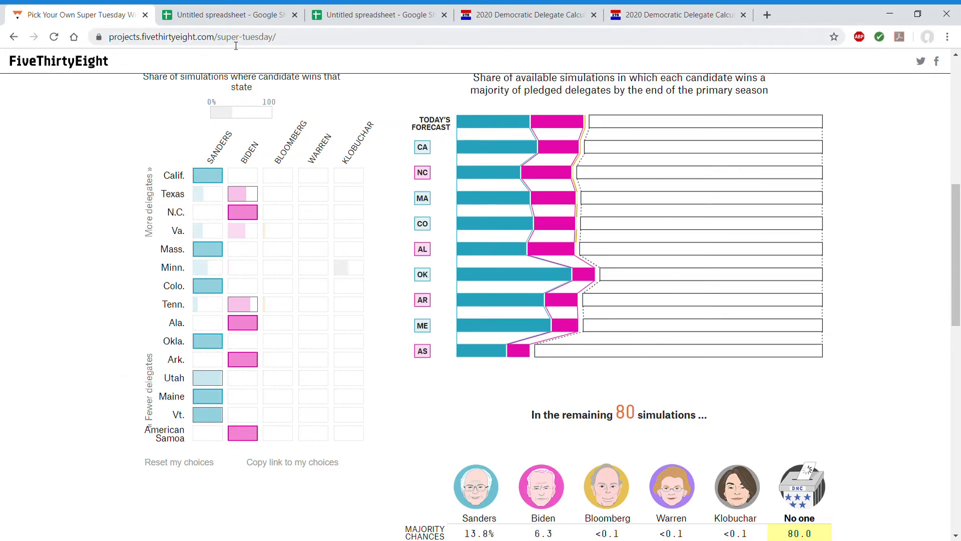
left_click(228, 14)
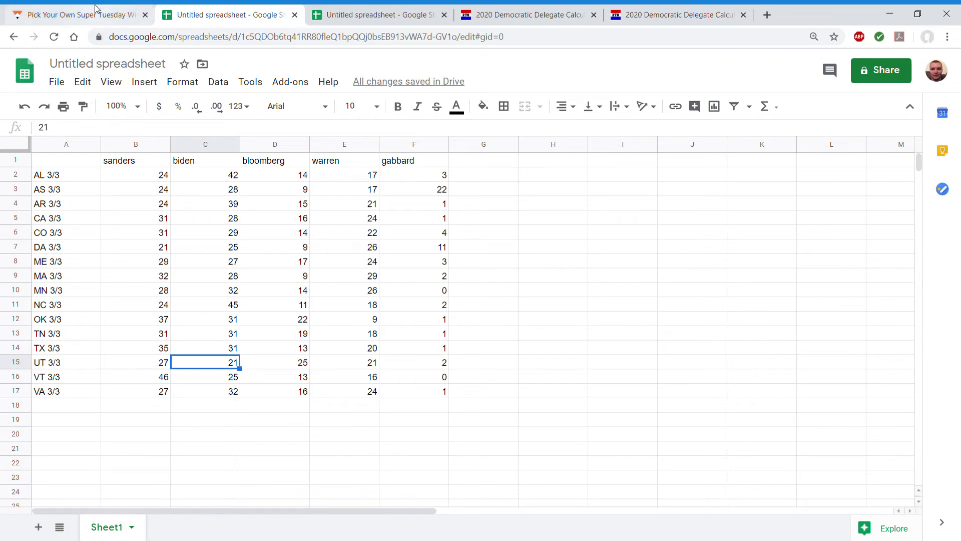
left_click(77, 14)
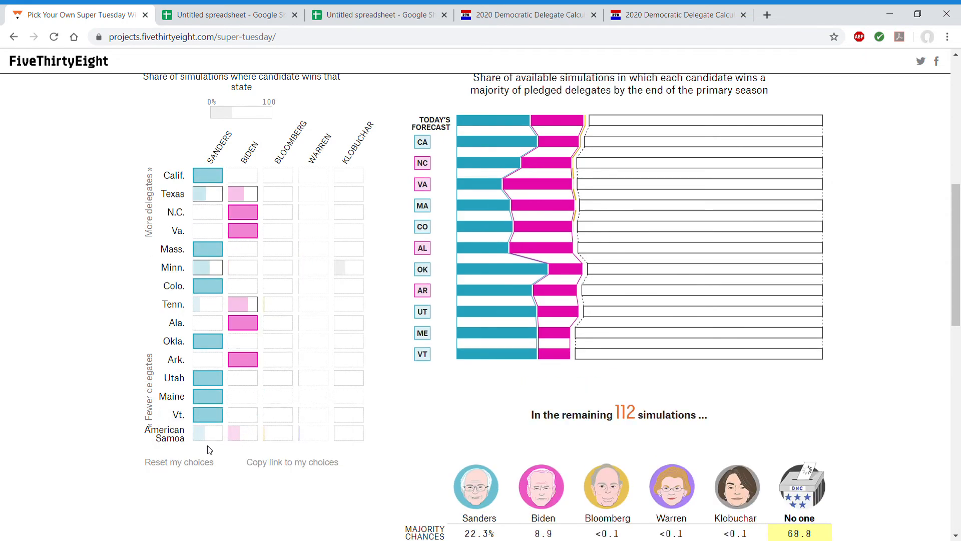
scroll("down", 3)
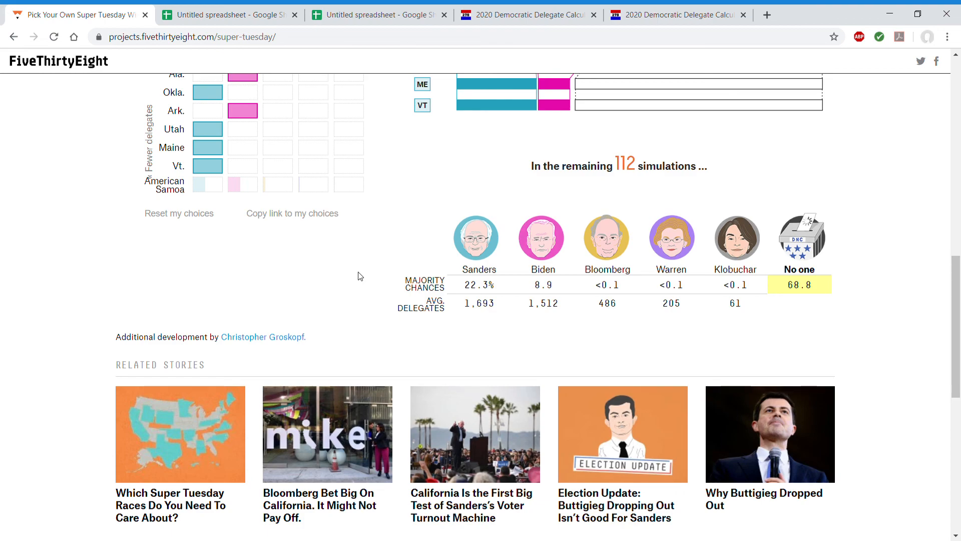
scroll("up", 3)
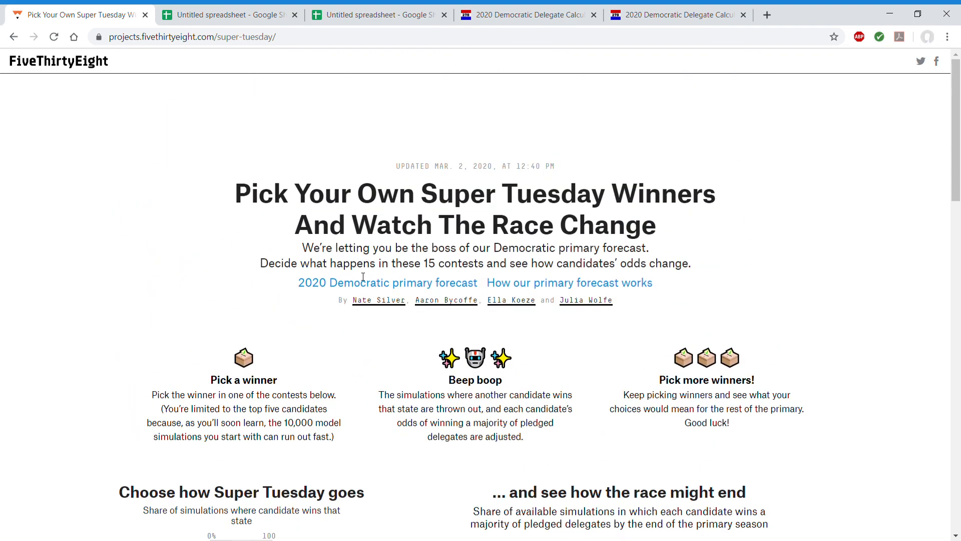
mouse_move(386, 282)
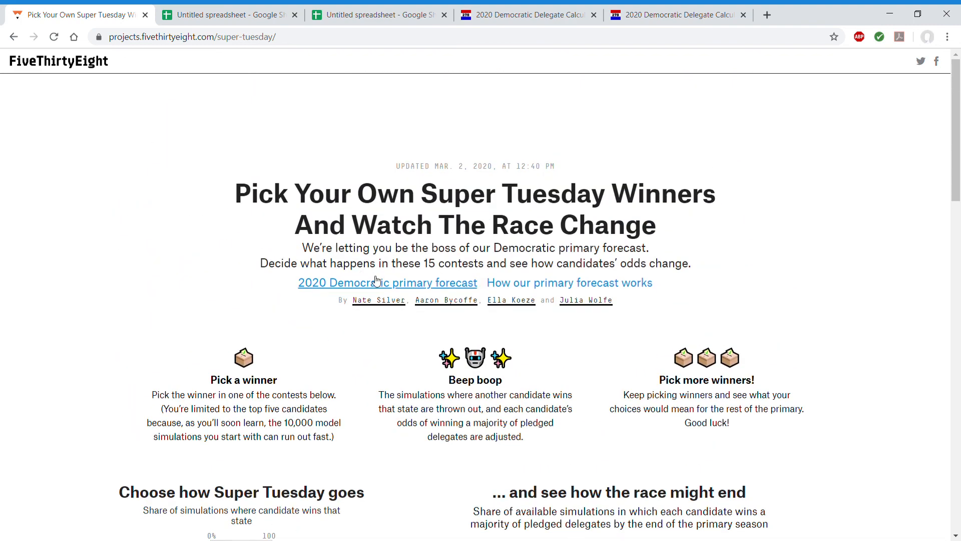